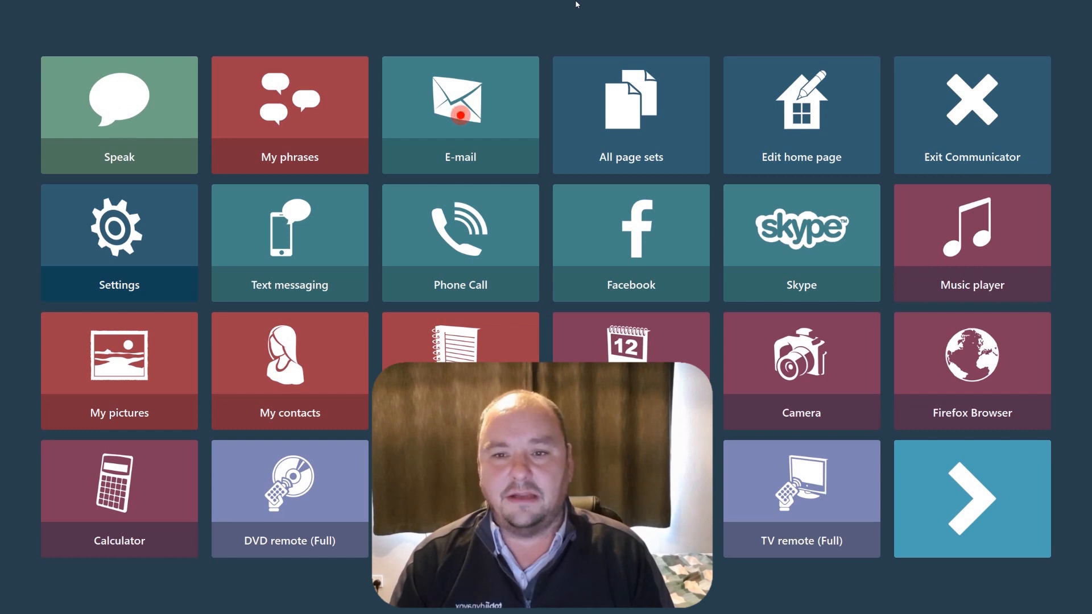
Open the E-mail inbox from the Communicator home page.
left_click(460, 114)
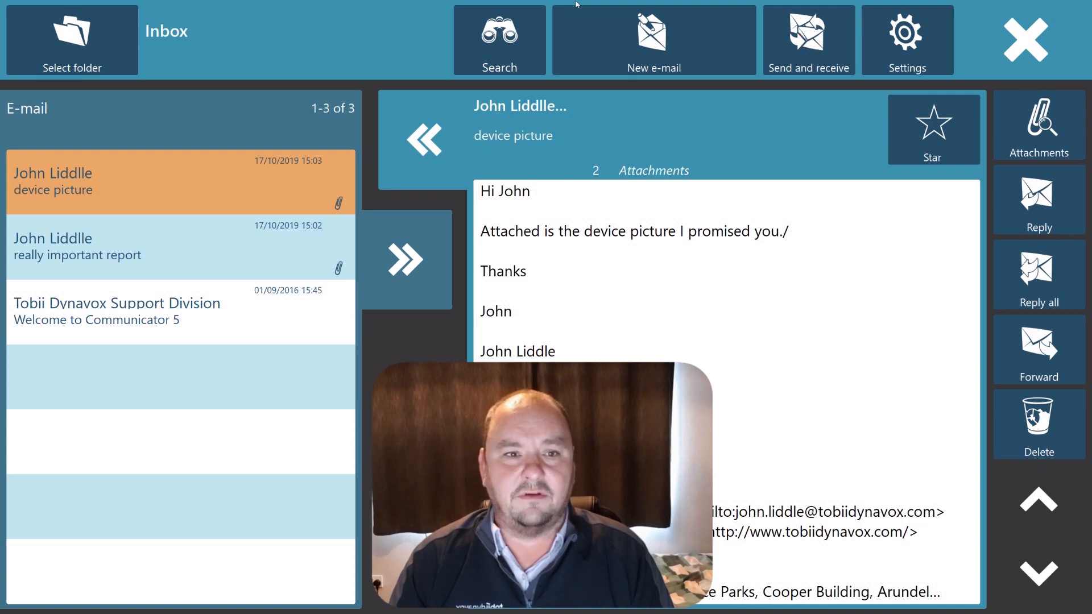
Check for new mail, then open the 'Indis and I-110 with C5.JPG' attachment in the photo viewer.
left_click(808, 40)
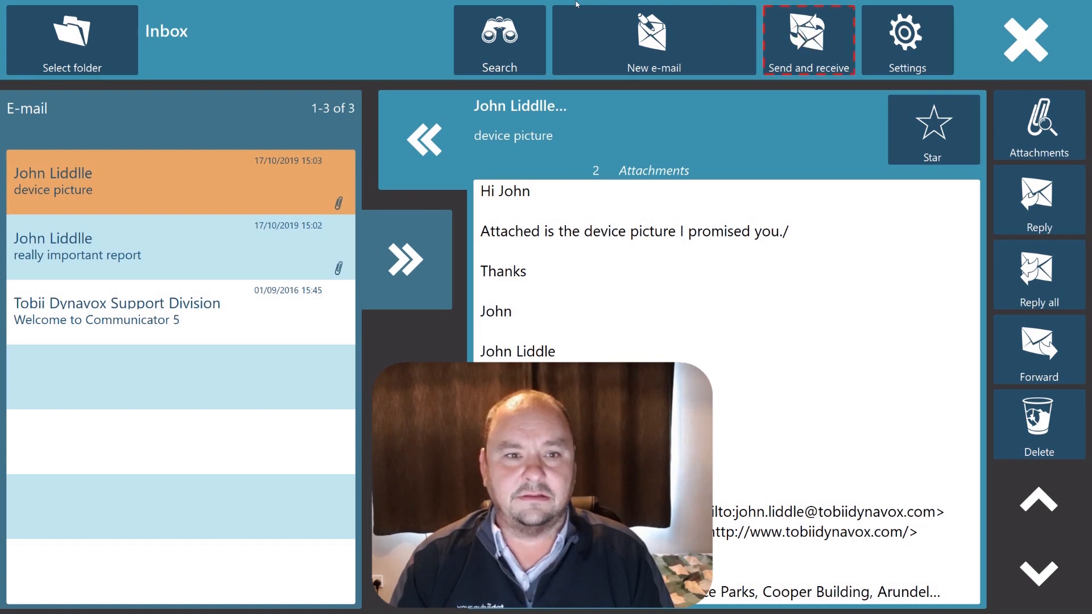
left_click(808, 39)
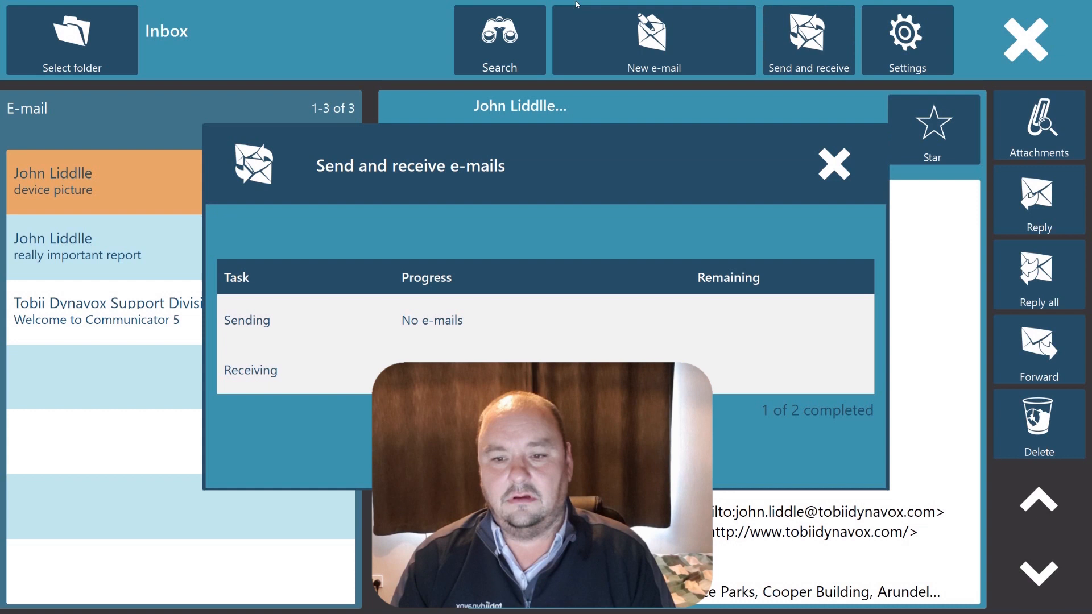
left_click(831, 165)
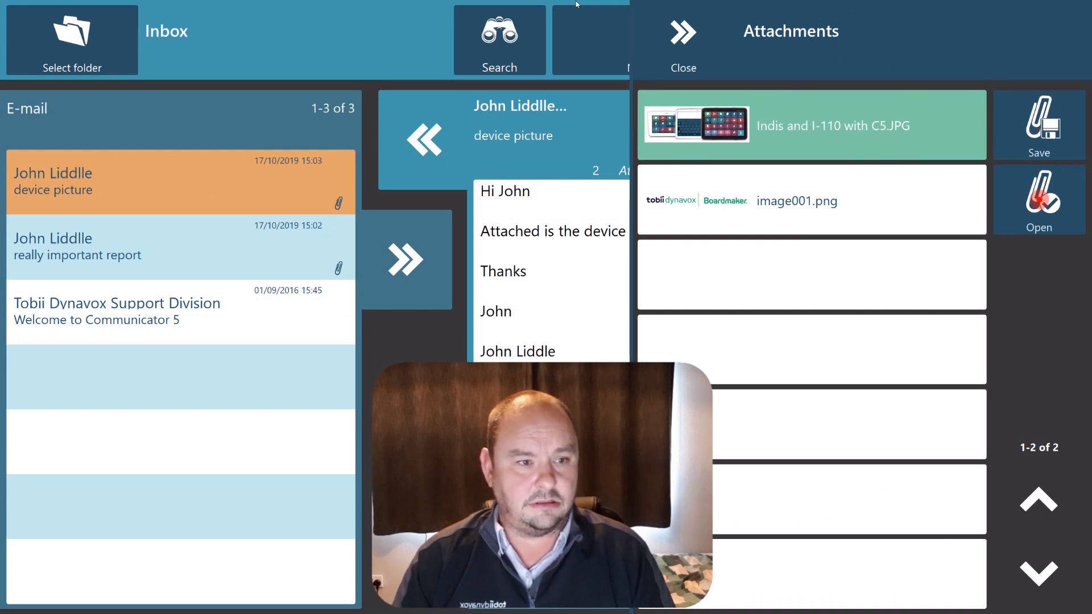
left_click(1038, 200)
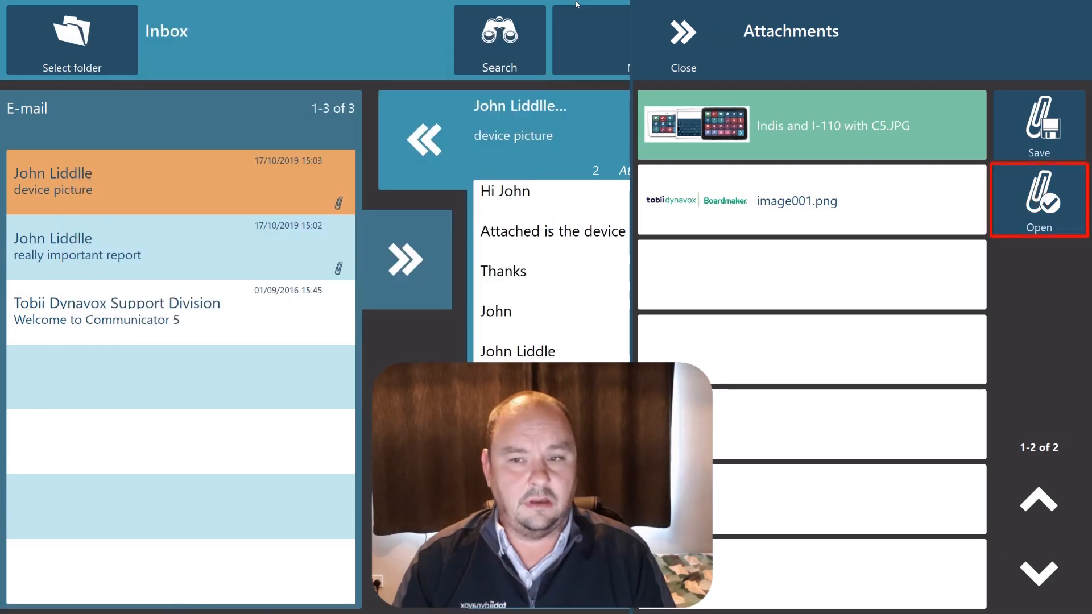
left_click(1038, 200)
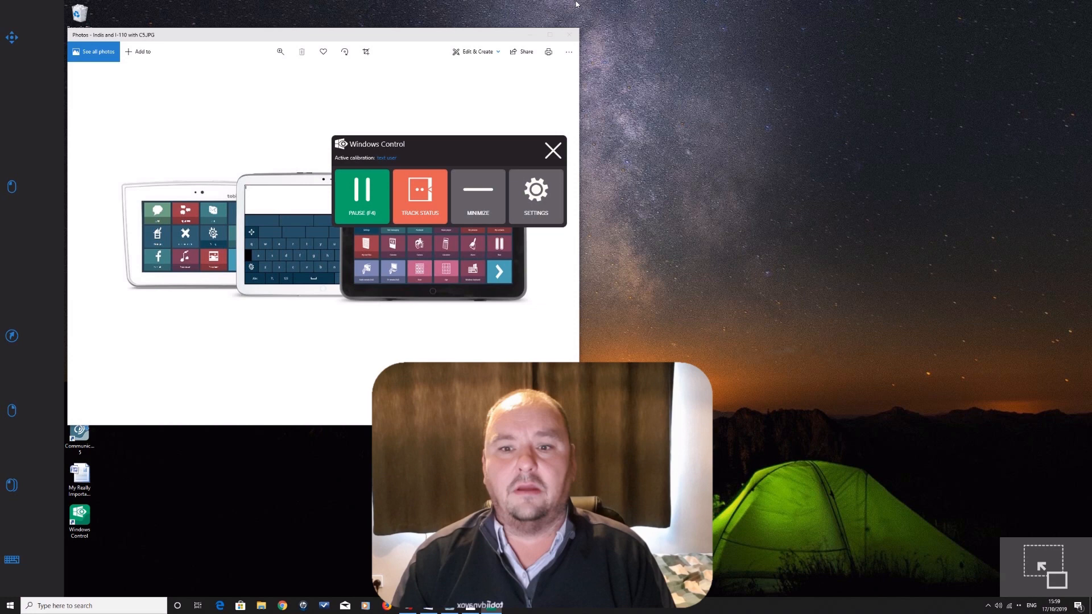
Leave the Photos viewer and return to the 'really important report' email's attachments.
left_click(553, 150)
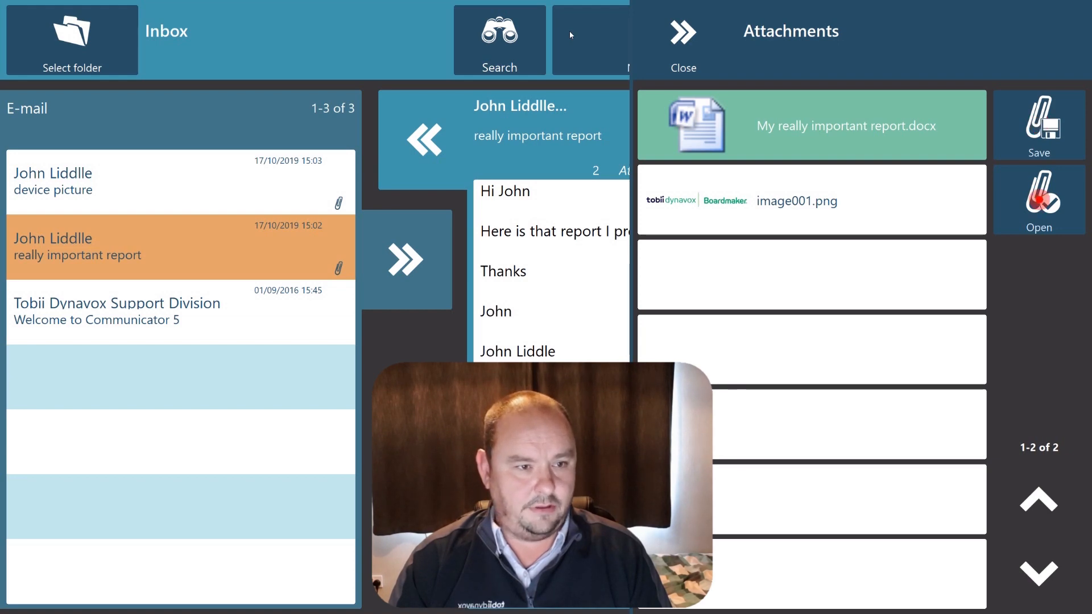
View 'My really important report.docx' in Word, then return to the report email.
left_click(1038, 198)
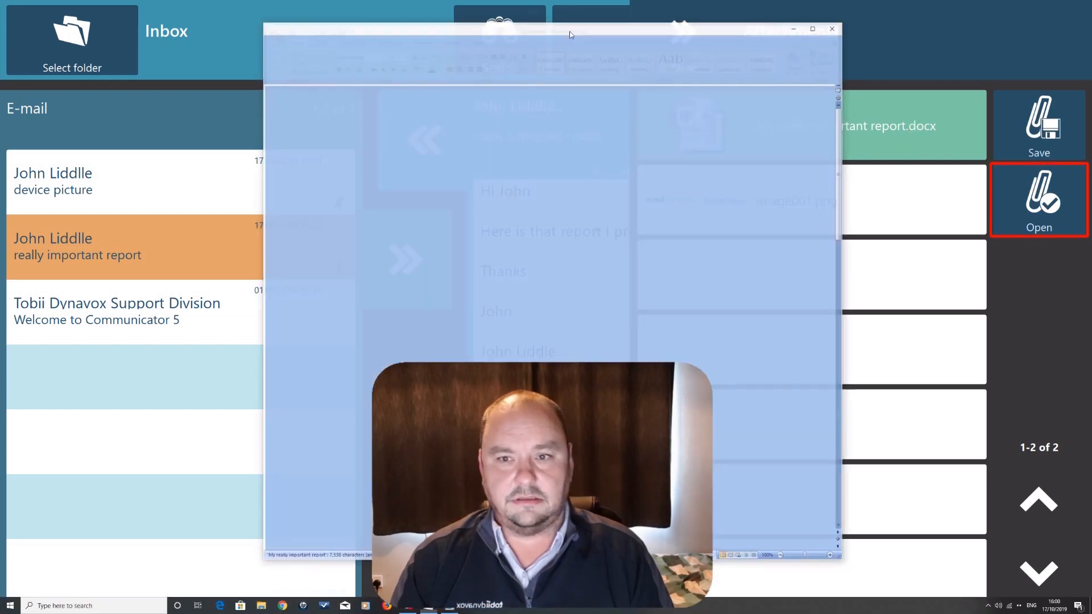
left_click(1038, 198)
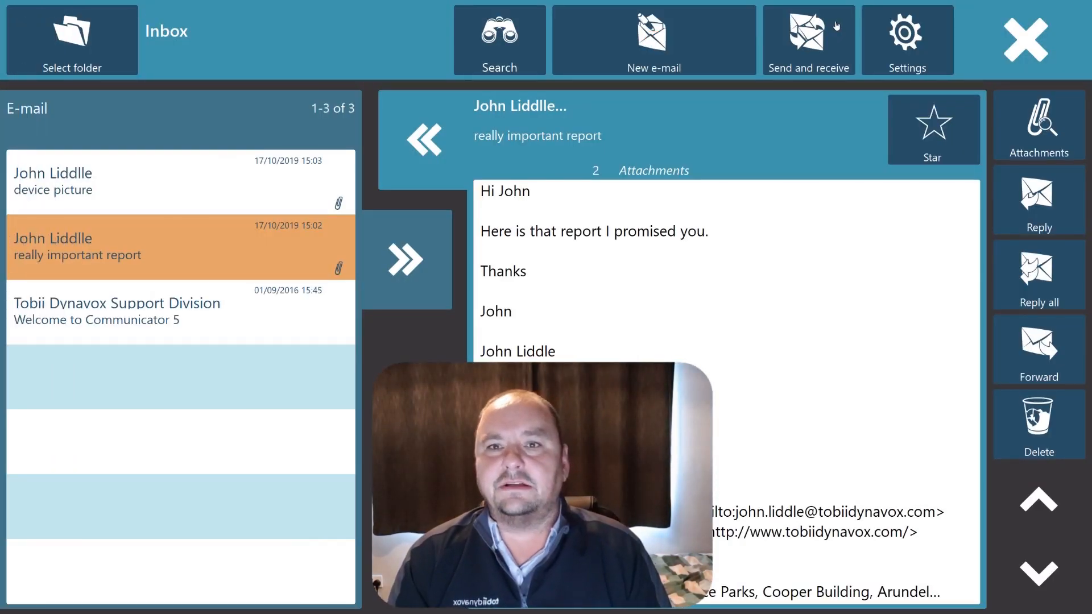
Start saving 'My really important report.docx', with Documents offered as destination.
left_click(931, 130)
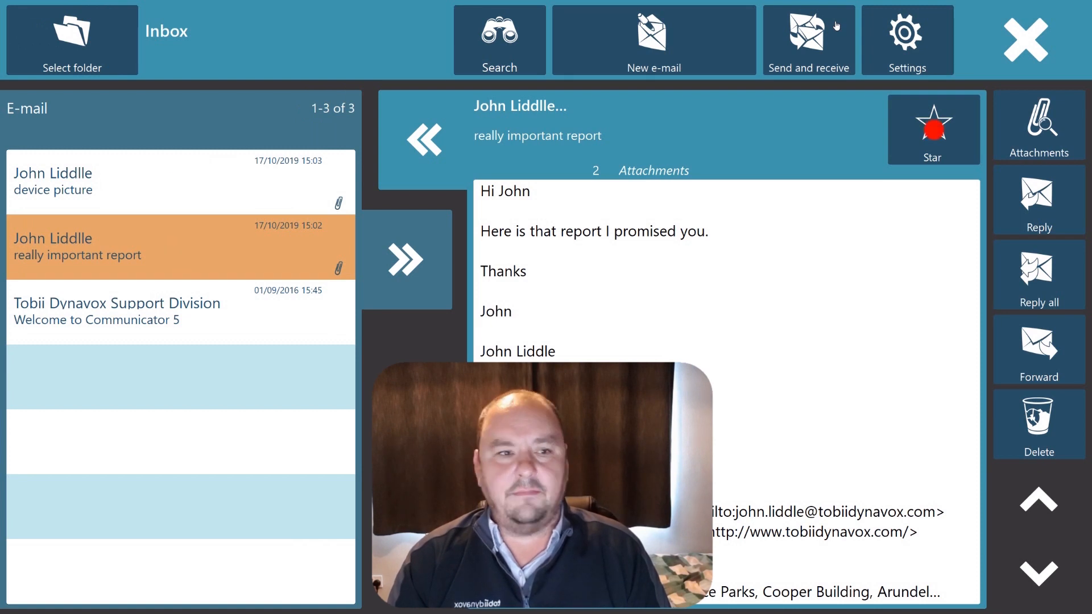
left_click(933, 129)
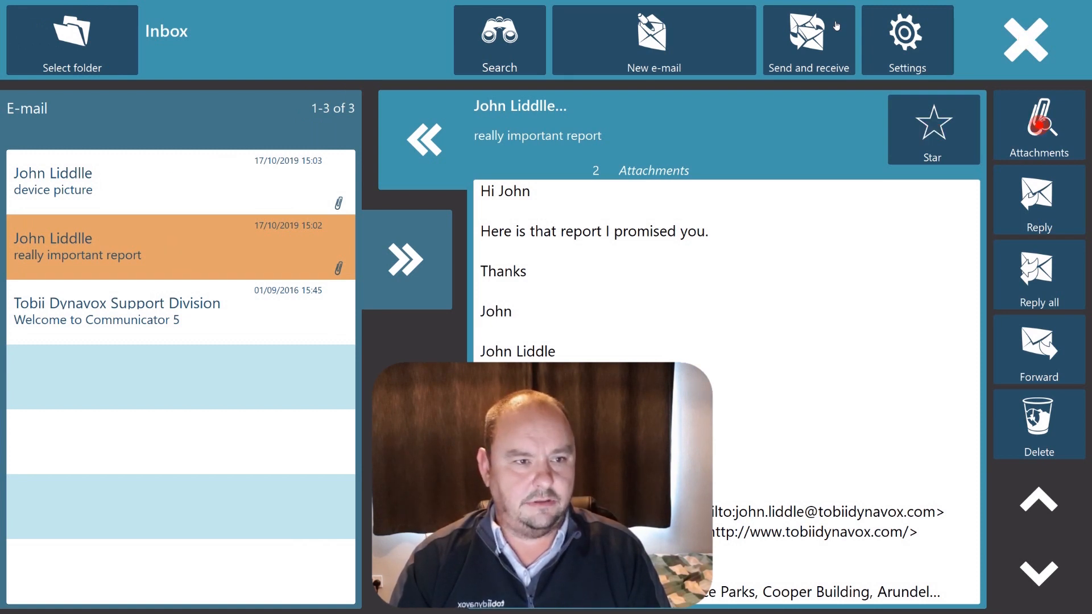
left_click(1038, 132)
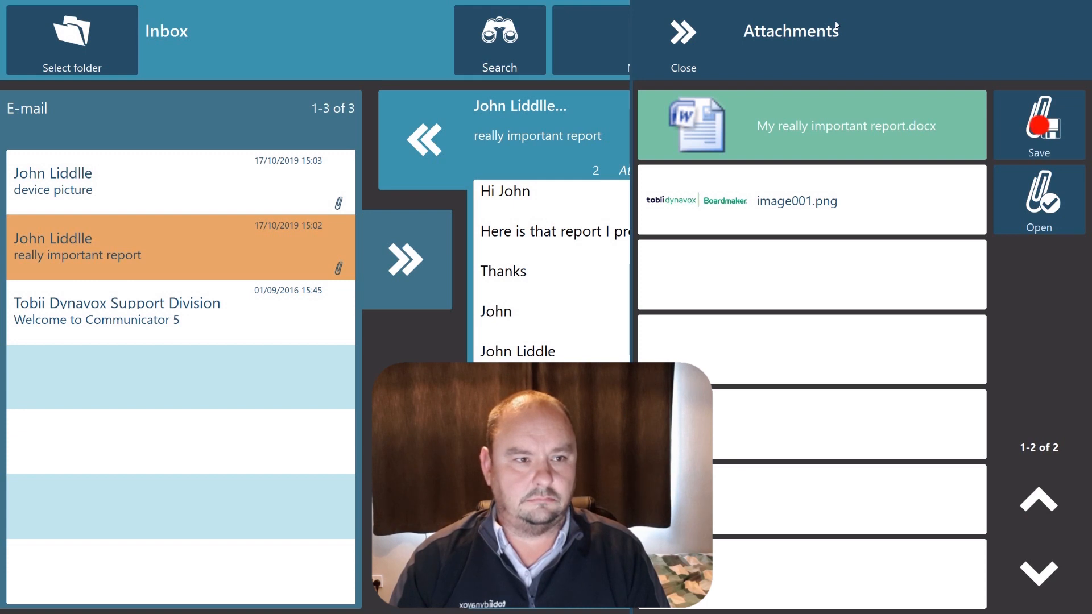
left_click(1038, 122)
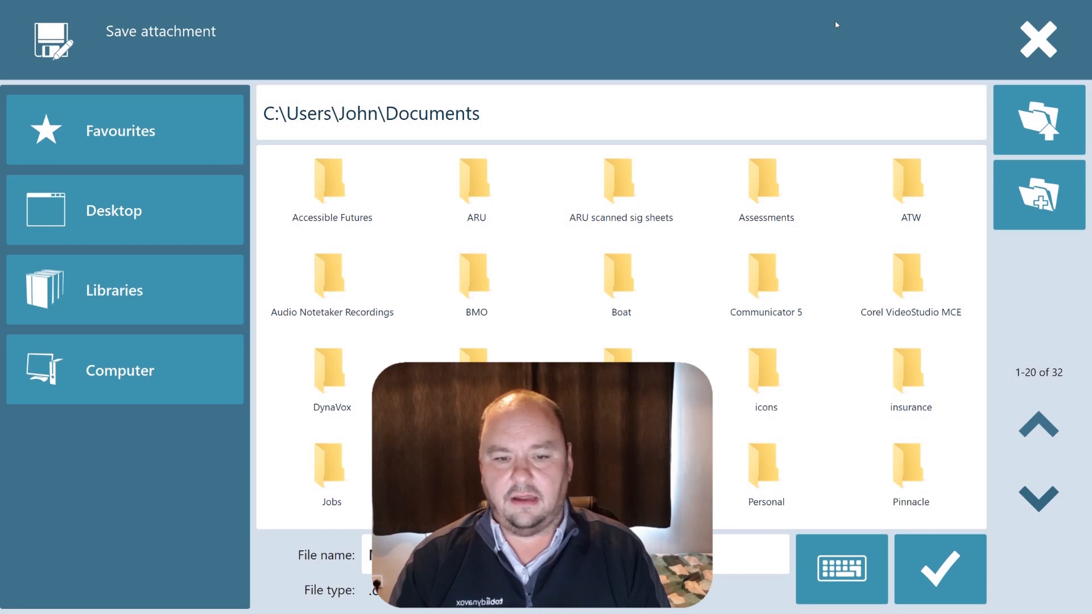
Choose the Reports folder in Documents as the save location for the report.
left_click(765, 285)
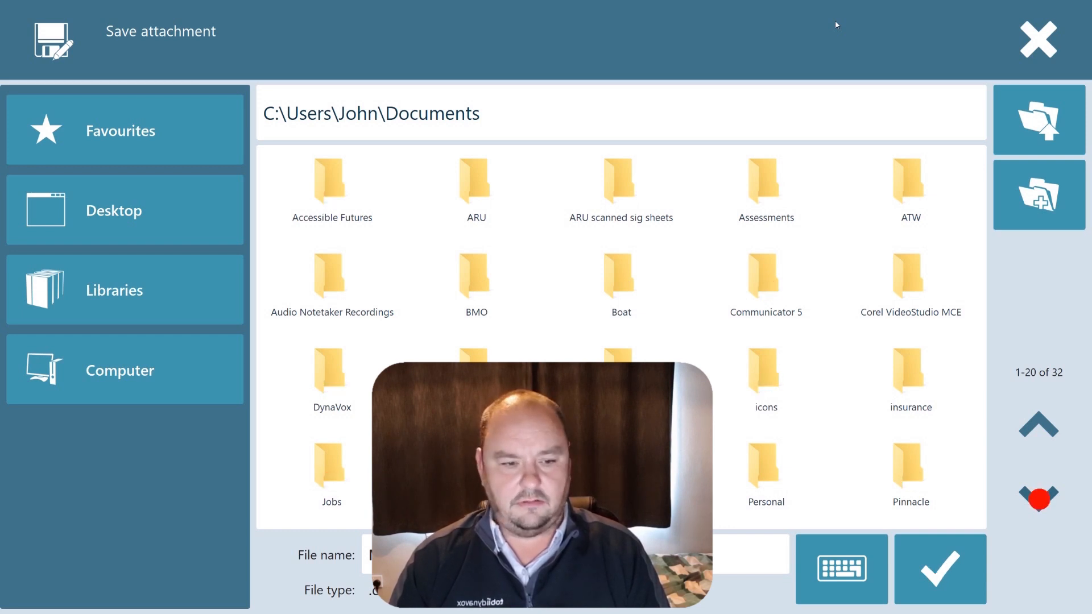
left_click(1038, 498)
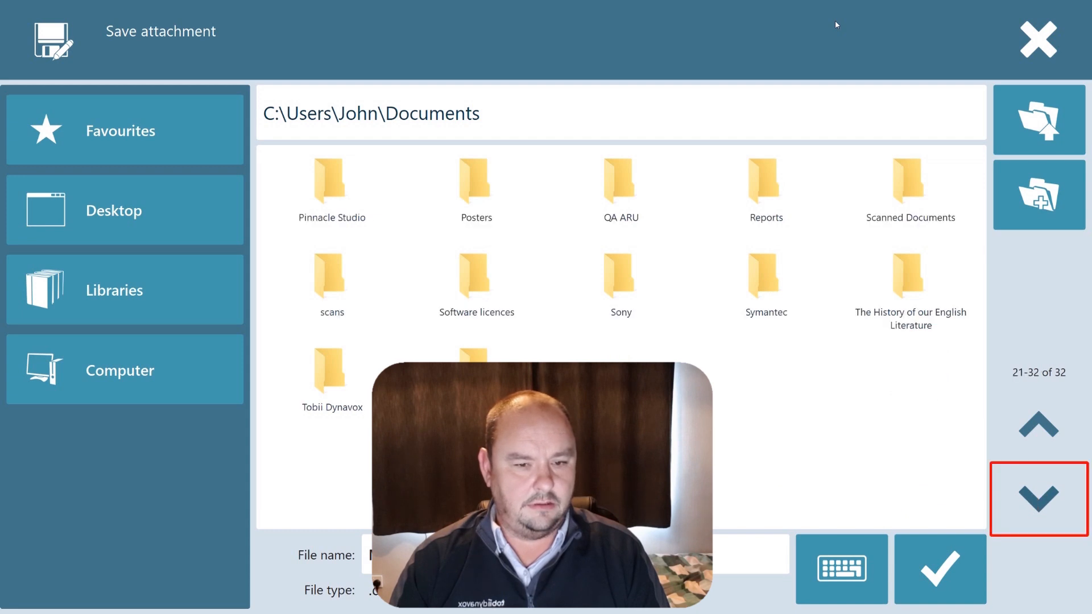
left_click(764, 184)
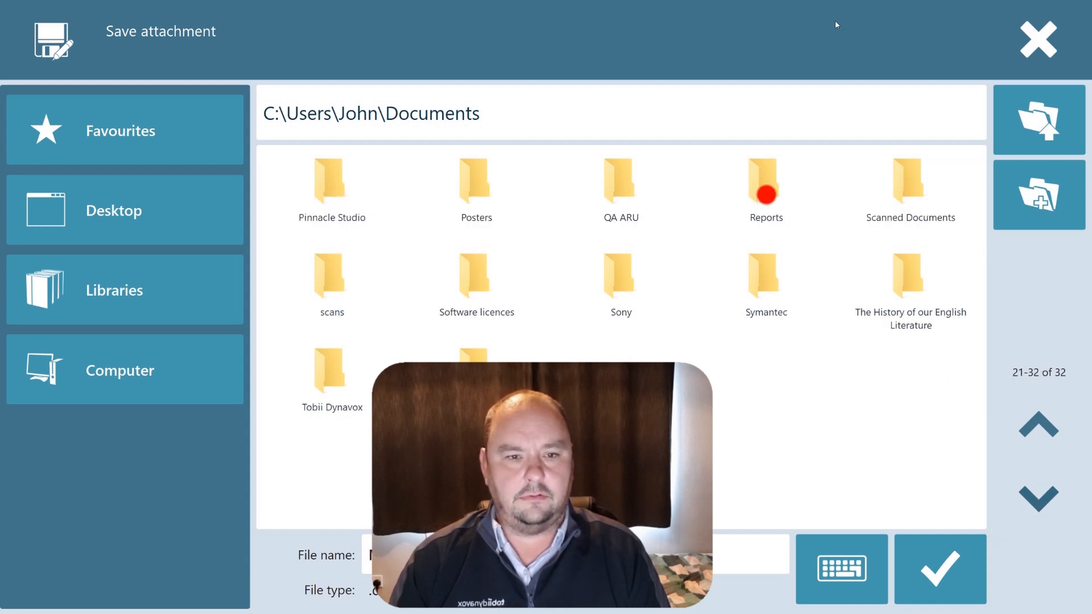
double_click(764, 180)
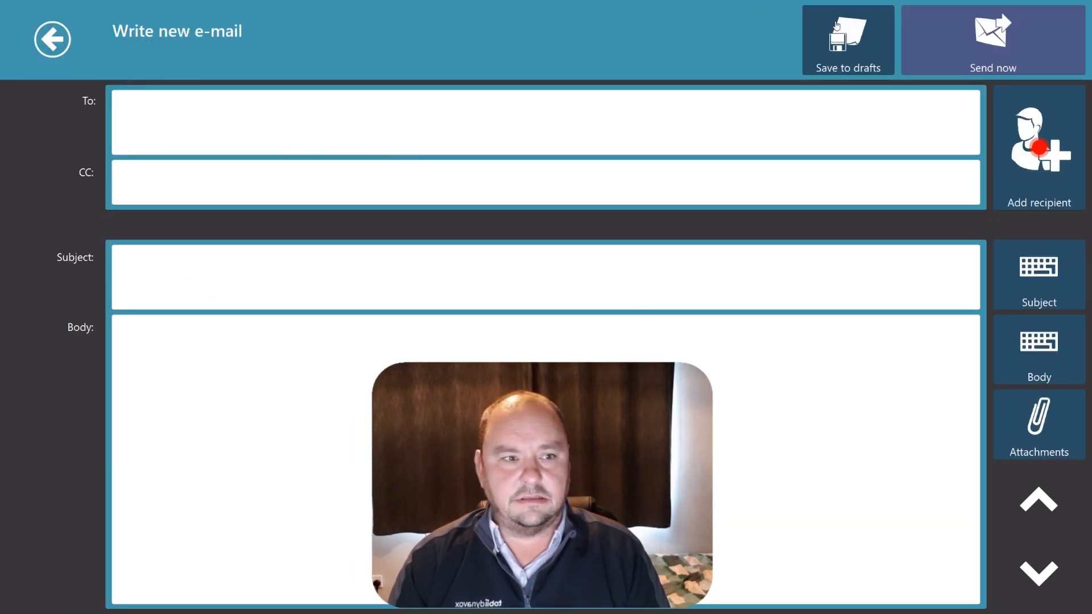
left_click(1038, 147)
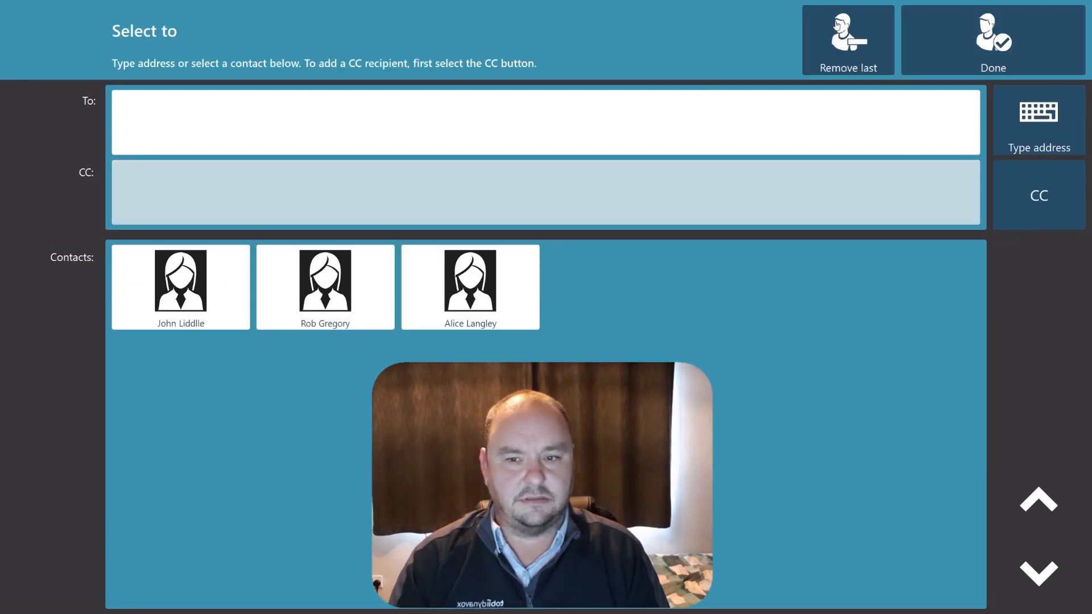
left_click(324, 286)
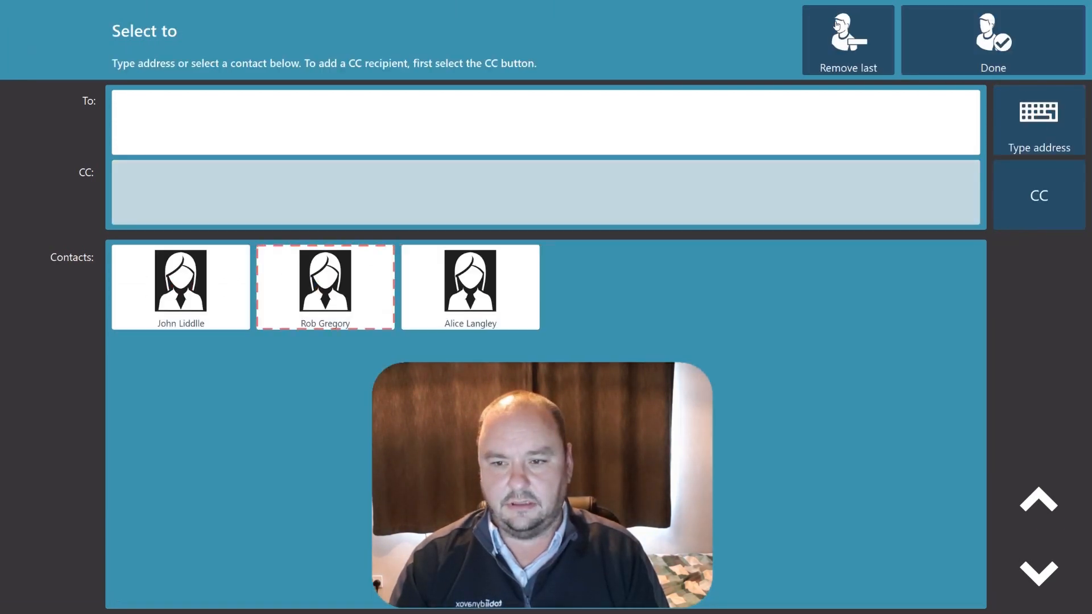
left_click(324, 287)
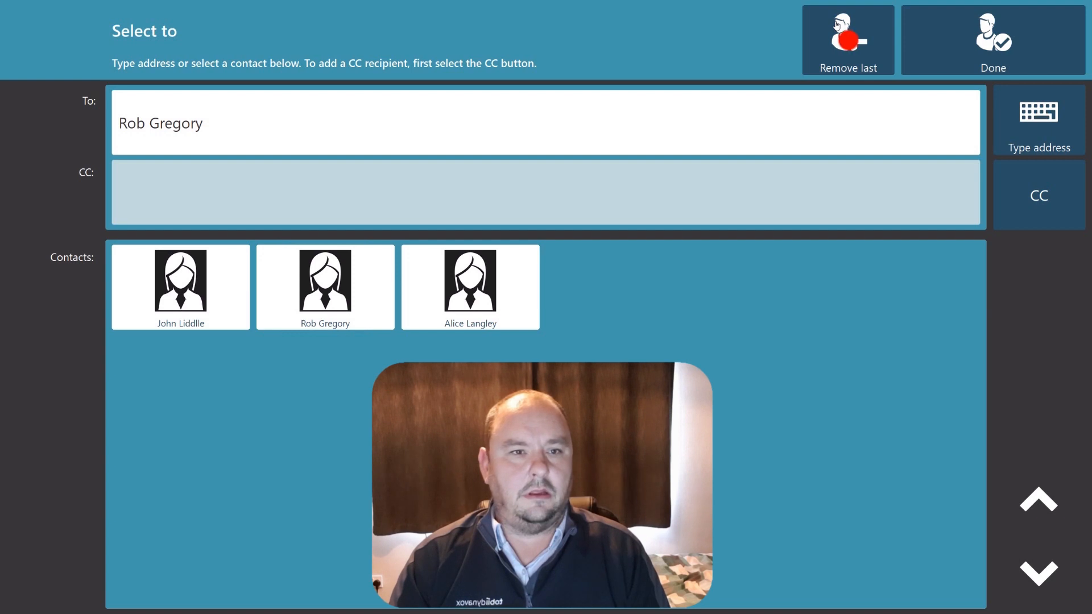
left_click(992, 39)
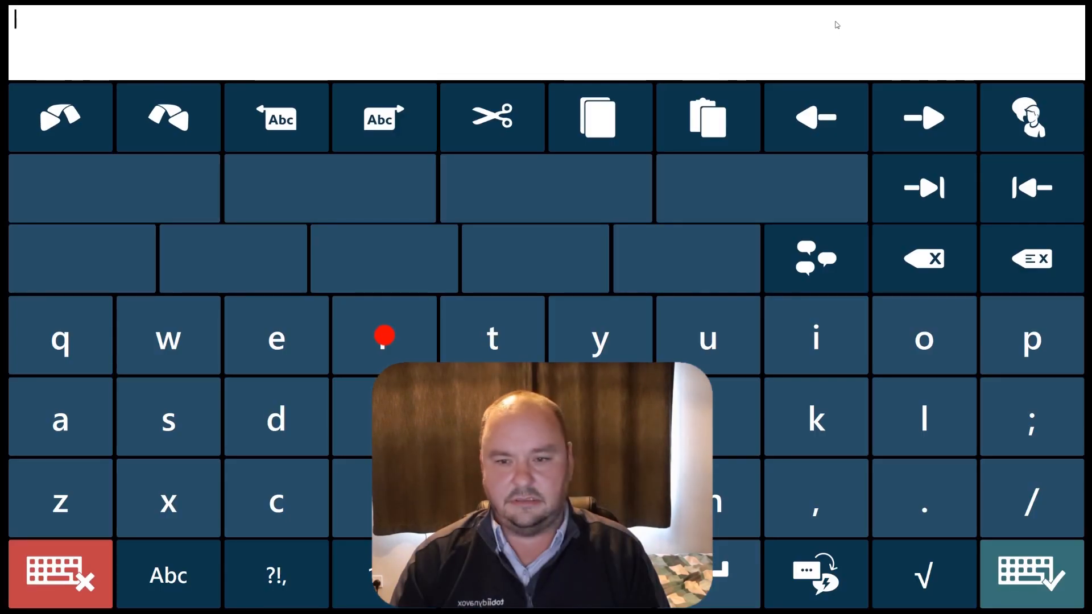
Enter the subject 'Report' using the word prediction on the on-screen keyboard.
left_click(383, 336)
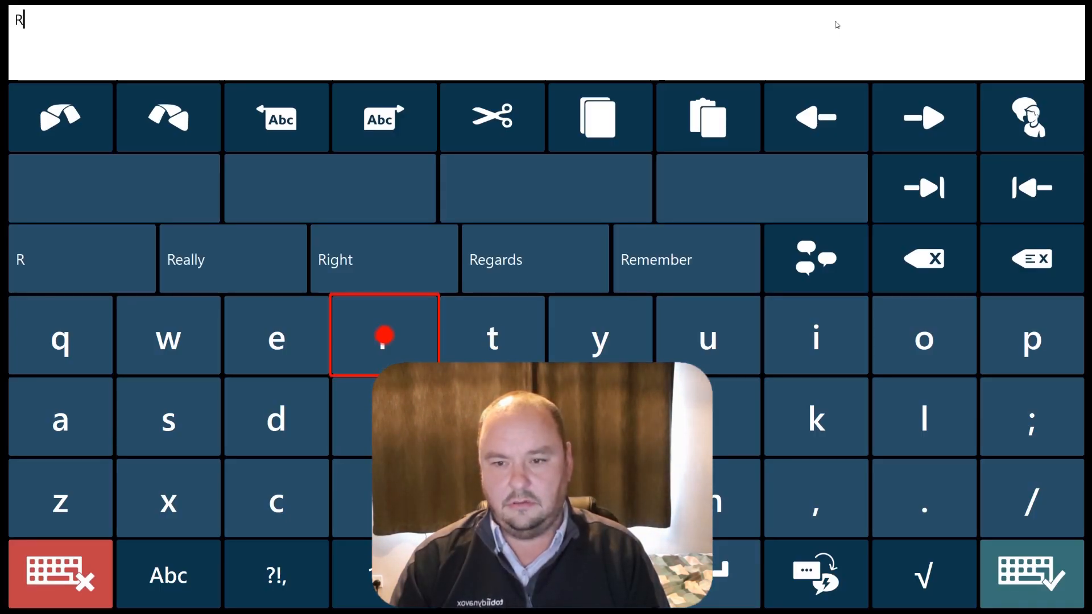
left_click(275, 334)
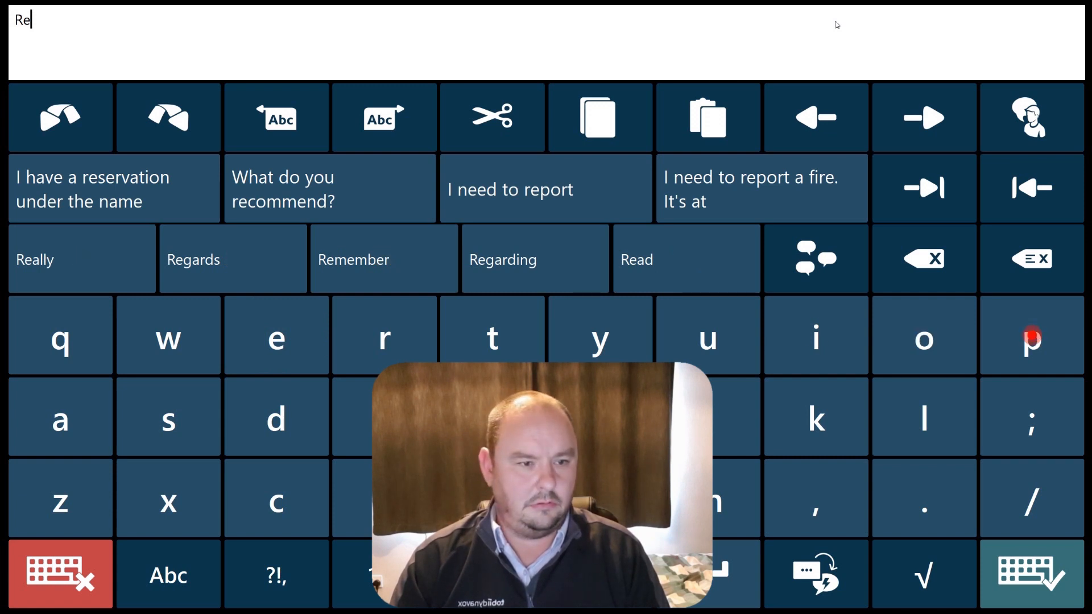
left_click(1031, 335)
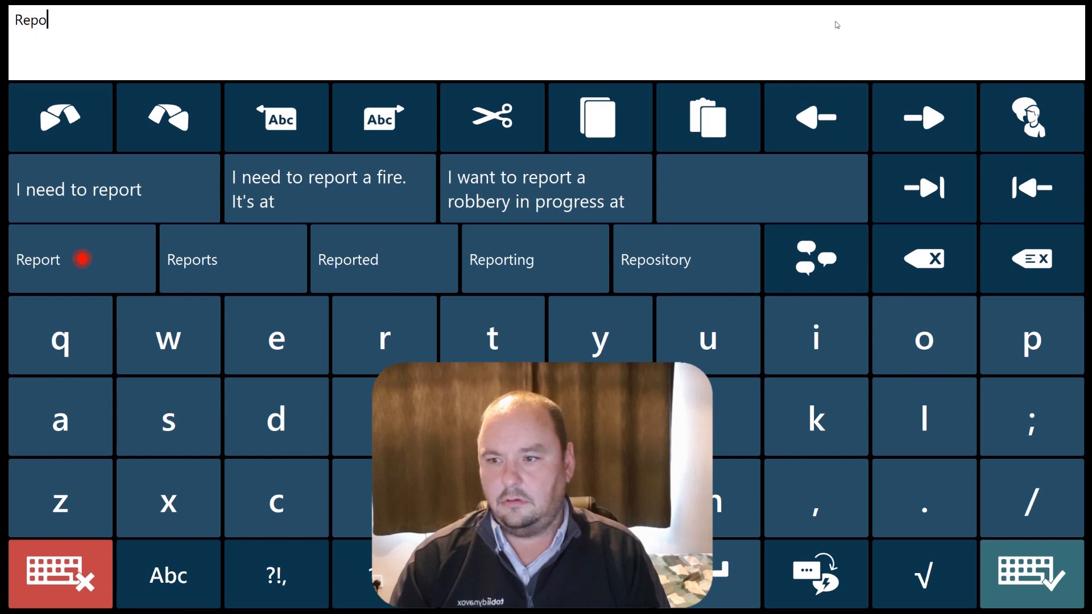
left_click(38, 260)
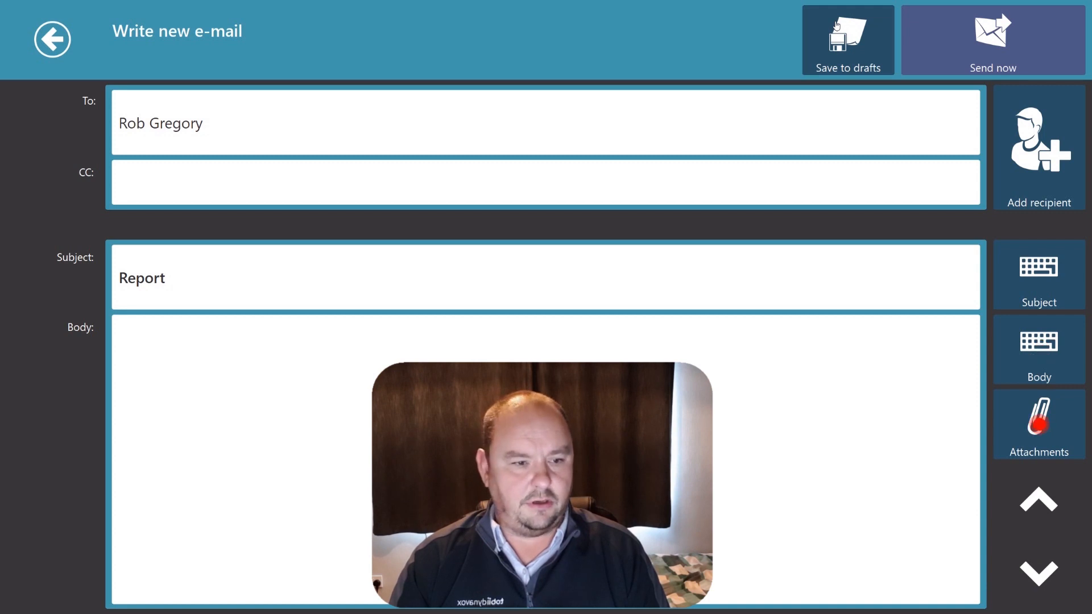
Attach 'My really important report.docx' from the Reports folder to the e-mail.
left_click(1038, 424)
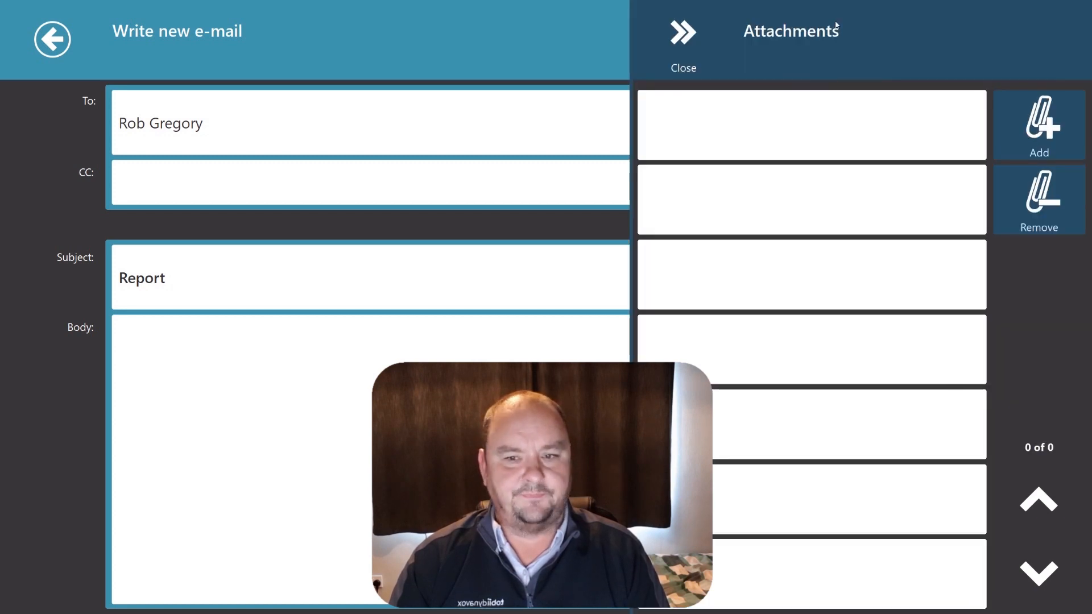
left_click(1038, 125)
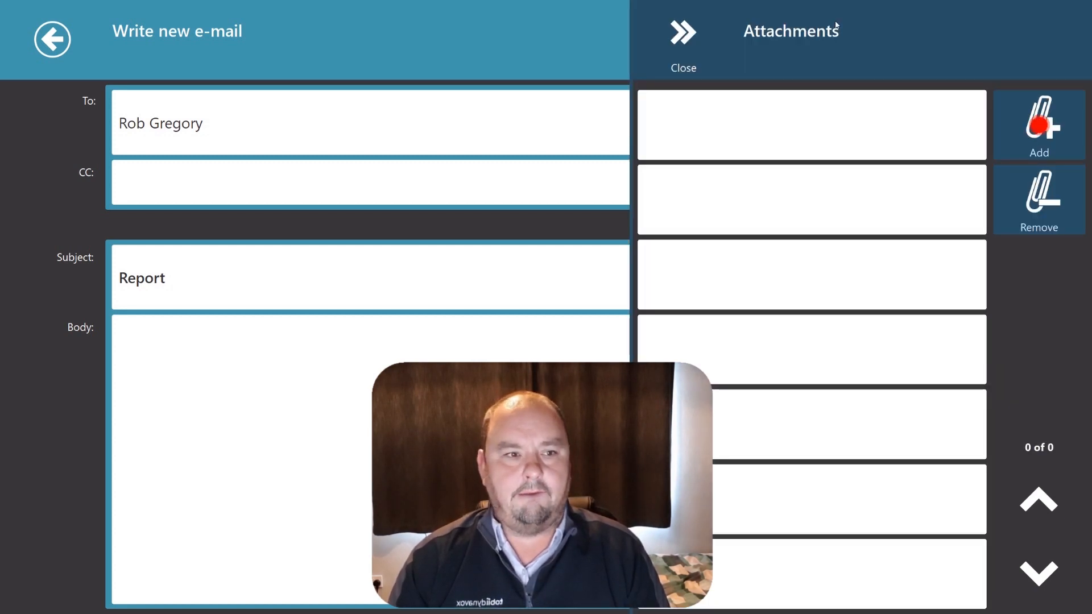
left_click(1039, 126)
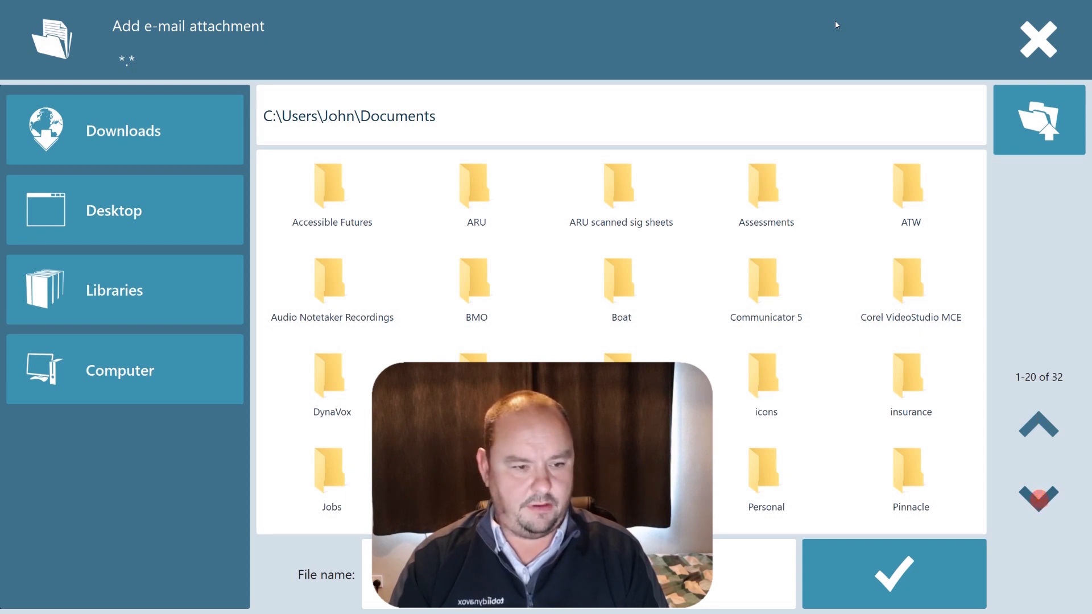
left_click(1038, 496)
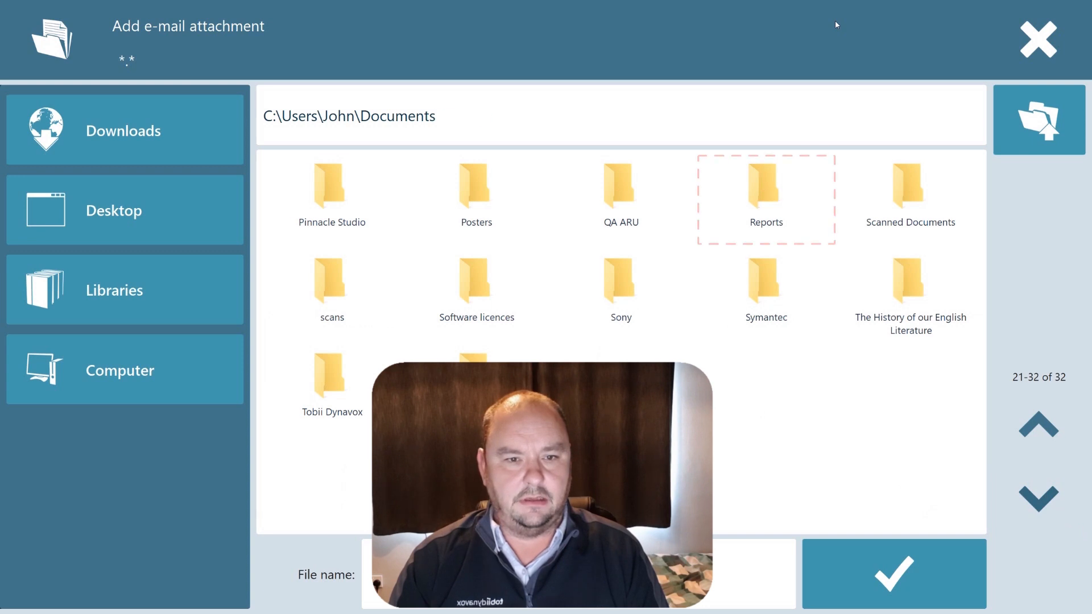
double_click(764, 188)
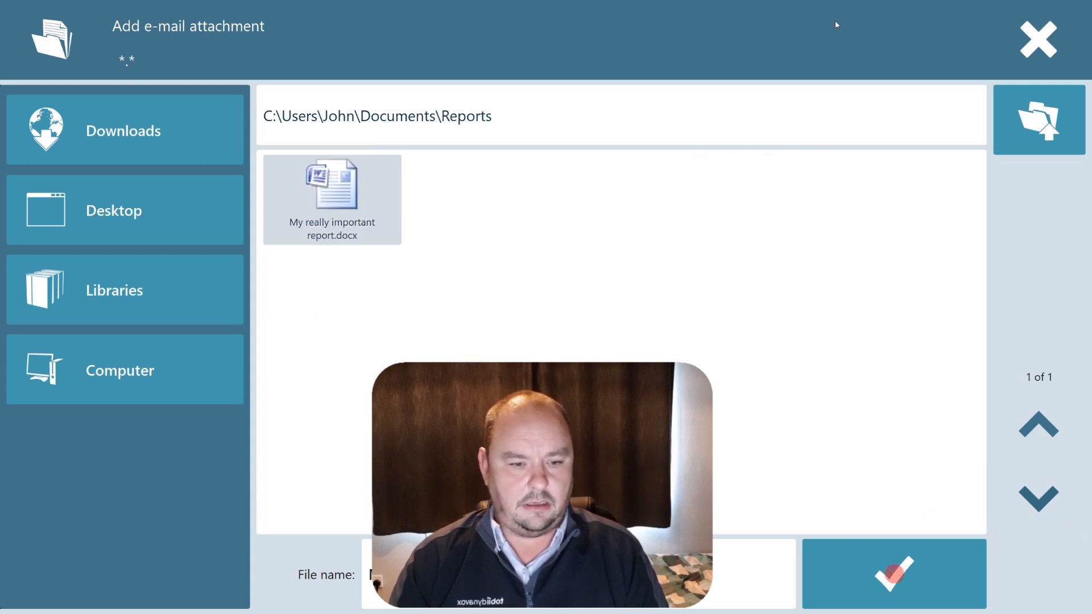
left_click(893, 573)
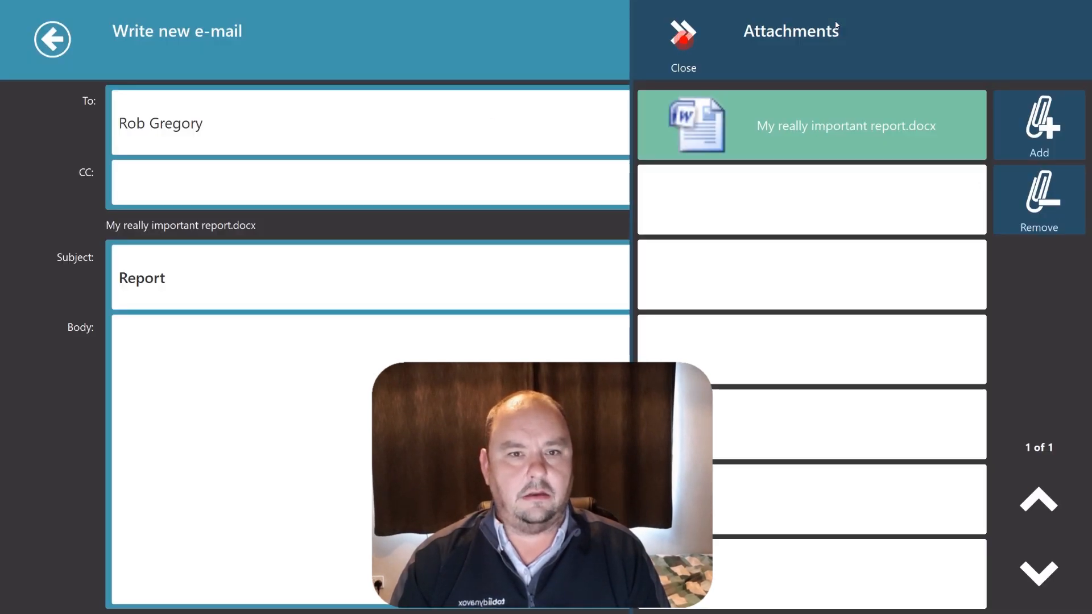
left_click(681, 38)
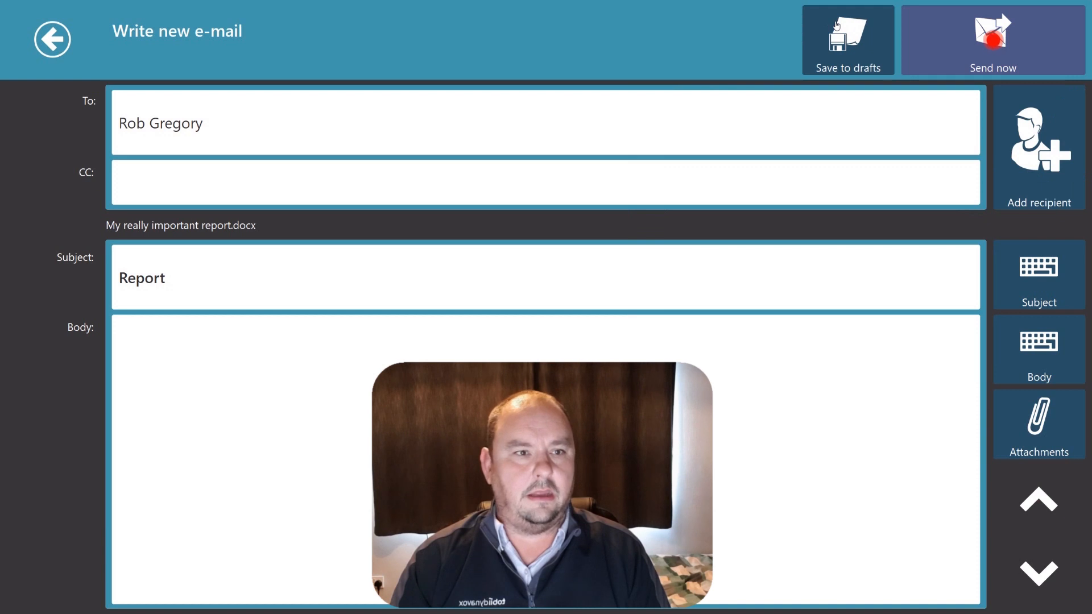
left_click(991, 40)
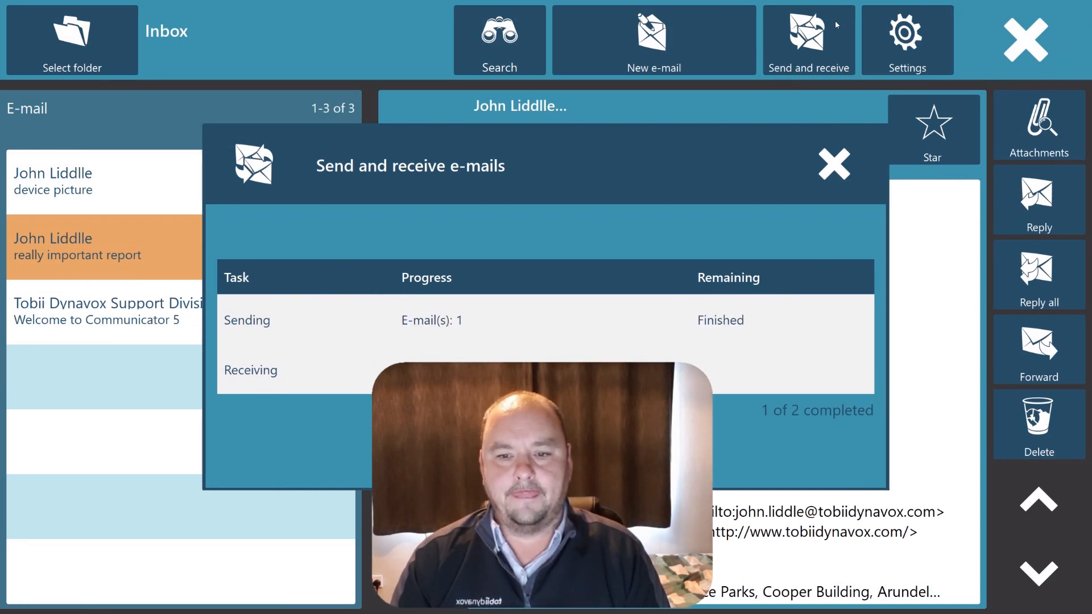
left_click(832, 165)
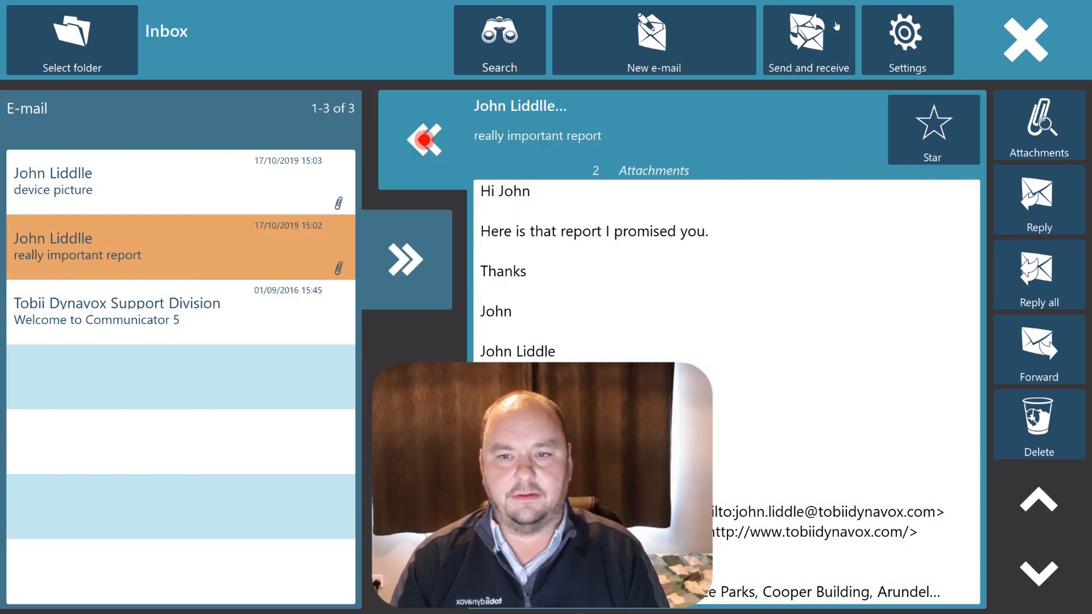